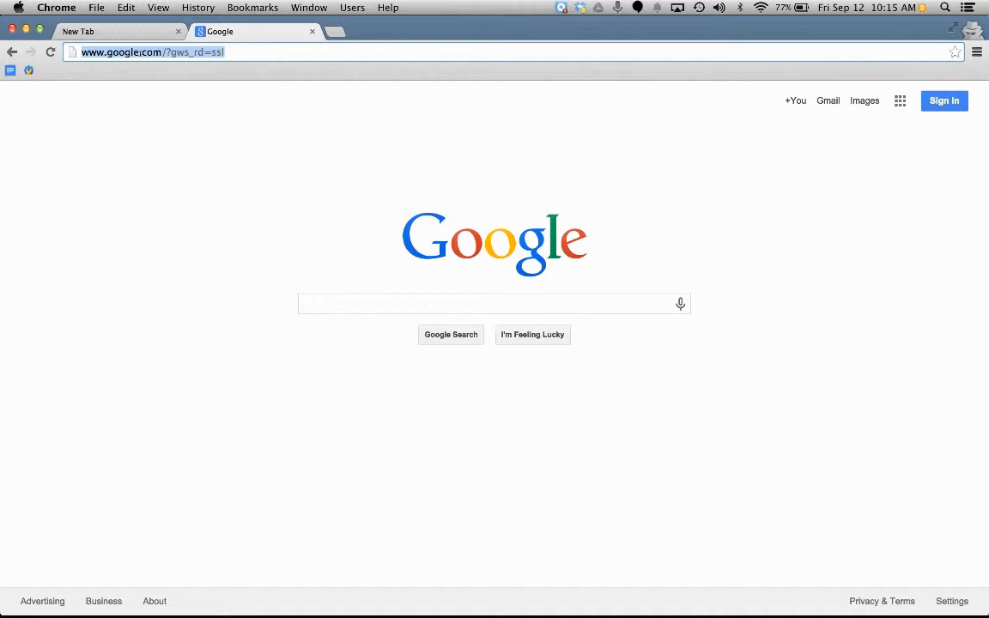
- Load drive.google.com from the address bar, correcting the autocomplete suggestion
type("drive.google.com")
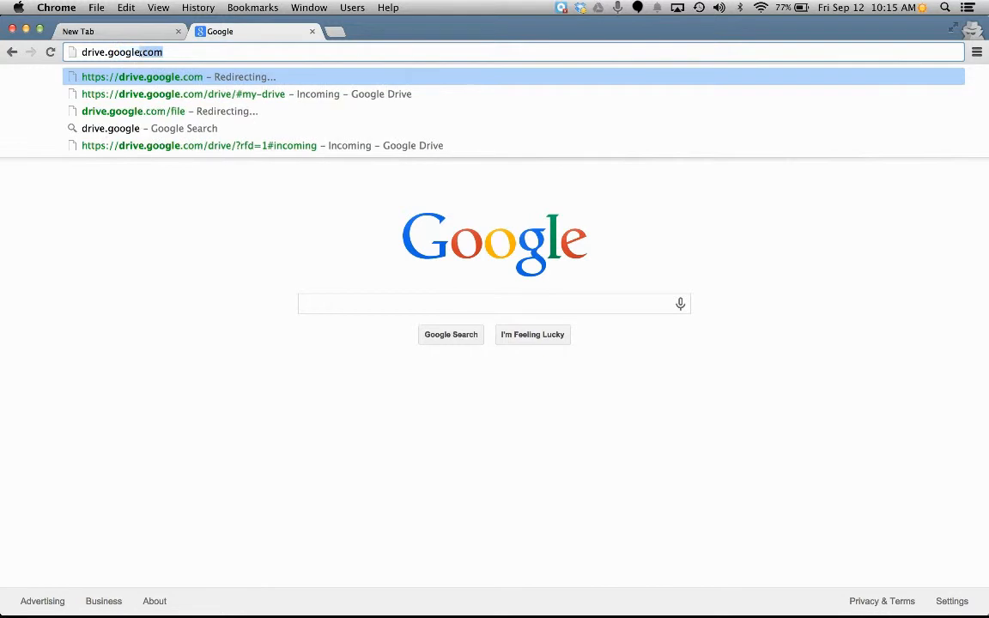
key("backspace")
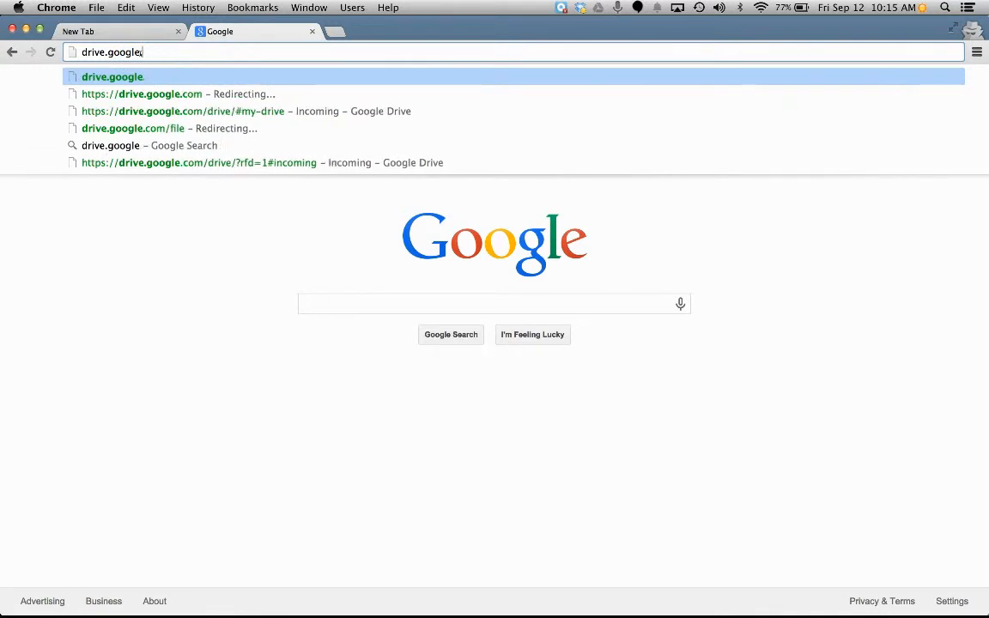
key("BackSpace")
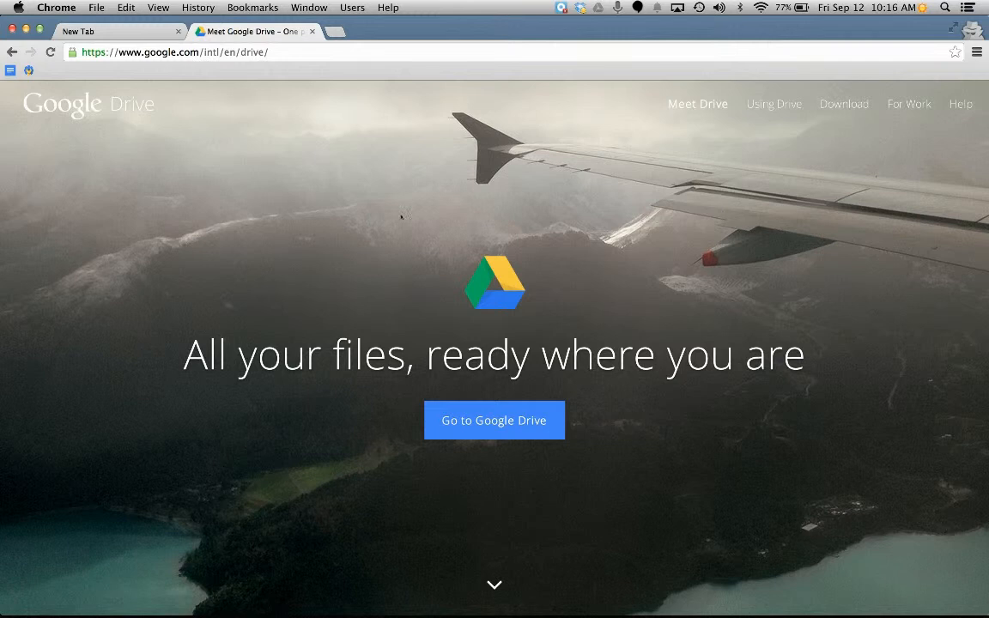
scroll("down", 3)
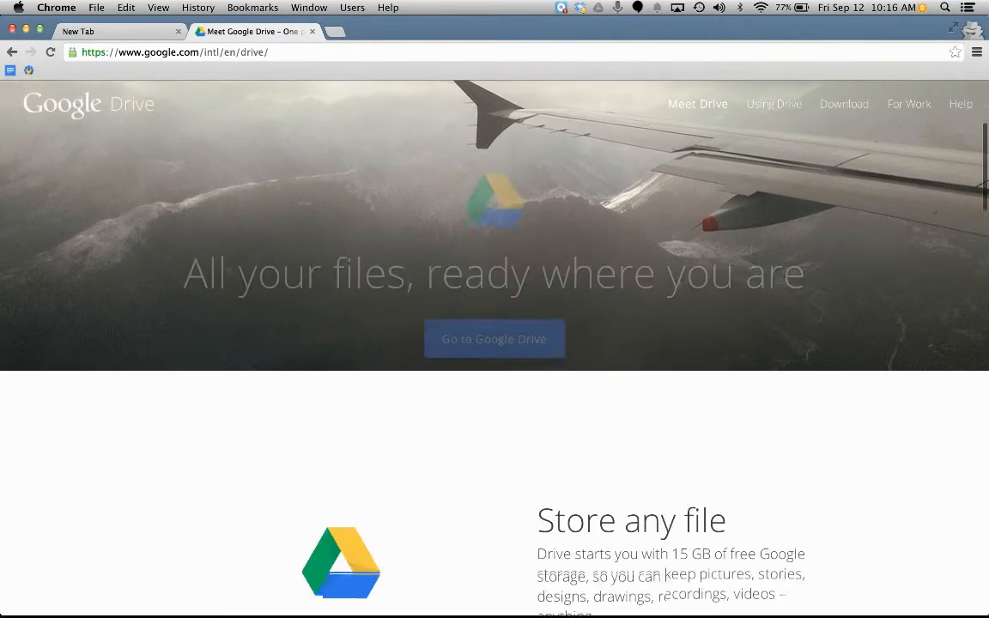
scroll("down", 3)
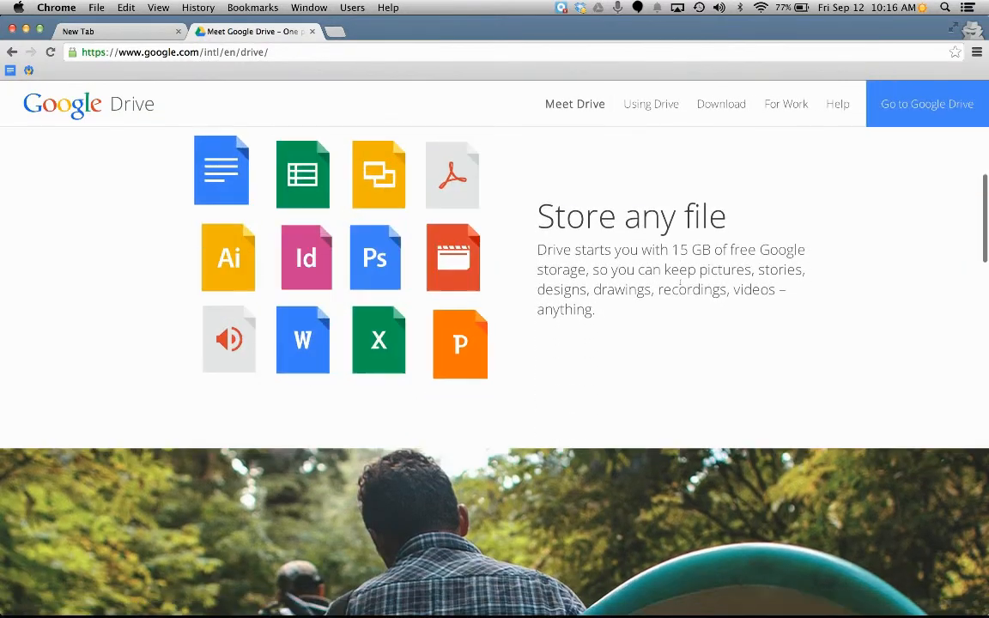
scroll("down", 3)
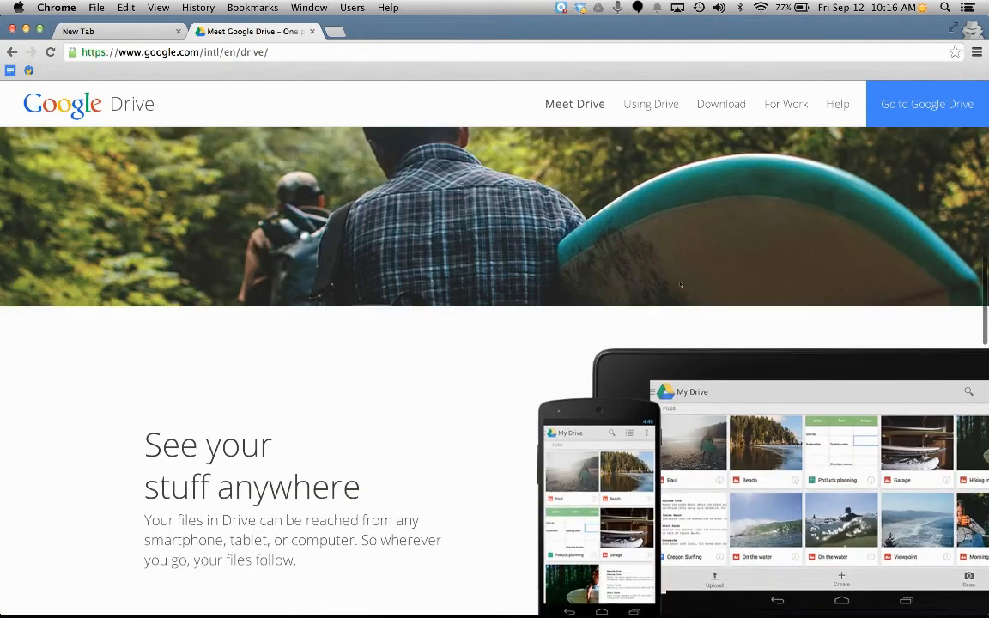
scroll("down", 3)
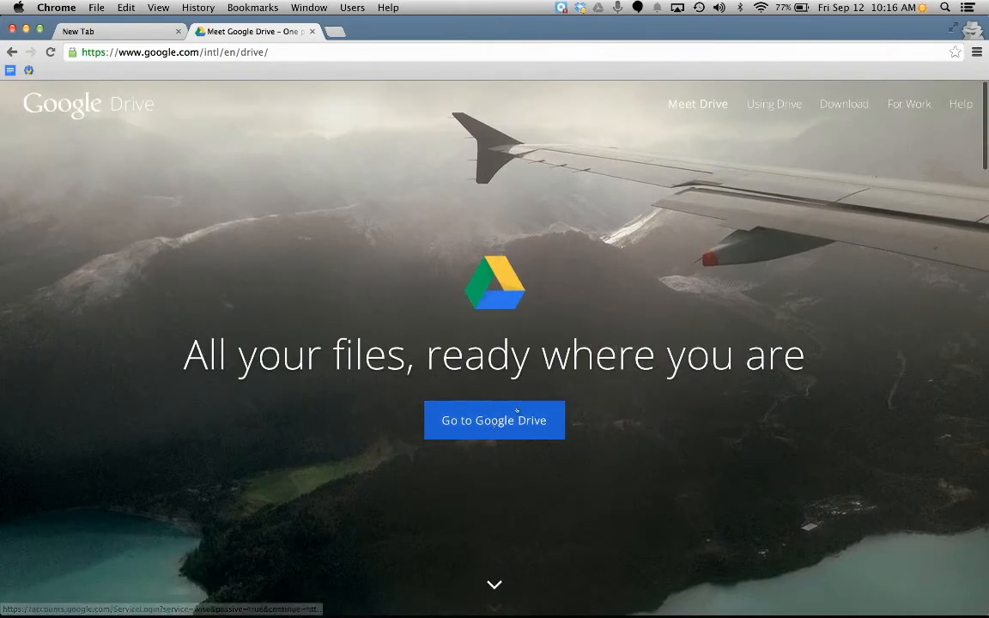
- Continue to the sign-in page and enter the school email address (teacher@...rsd...org)
left_click(495, 419)
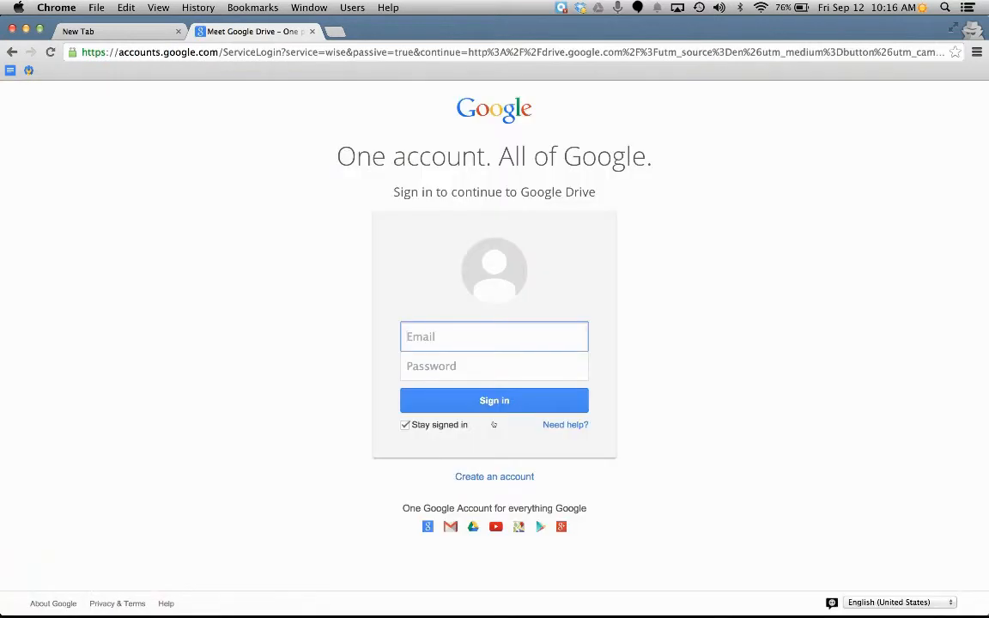
mouse_move(473, 323)
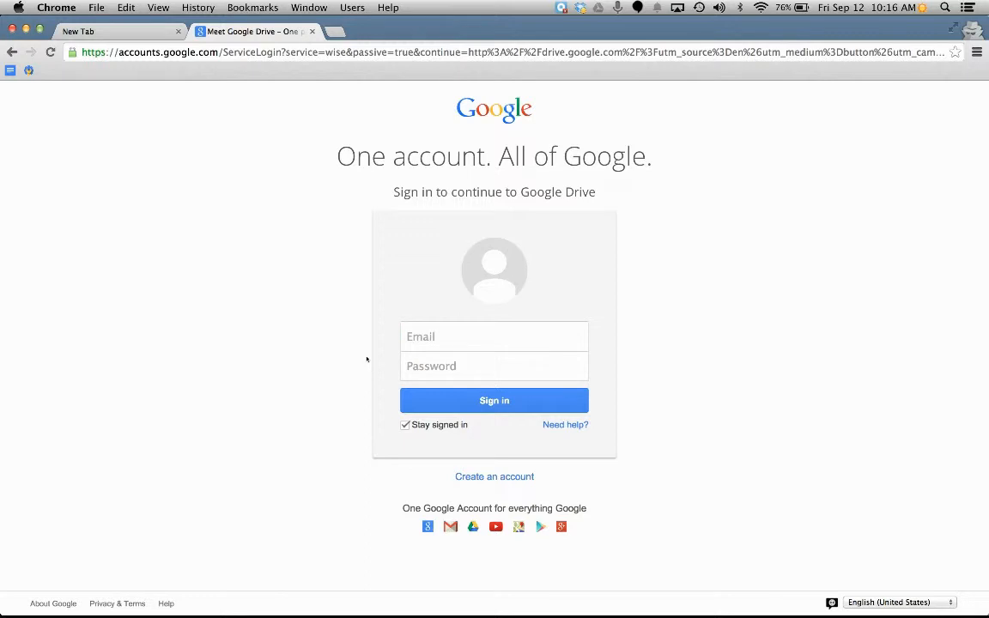
mouse_move(353, 352)
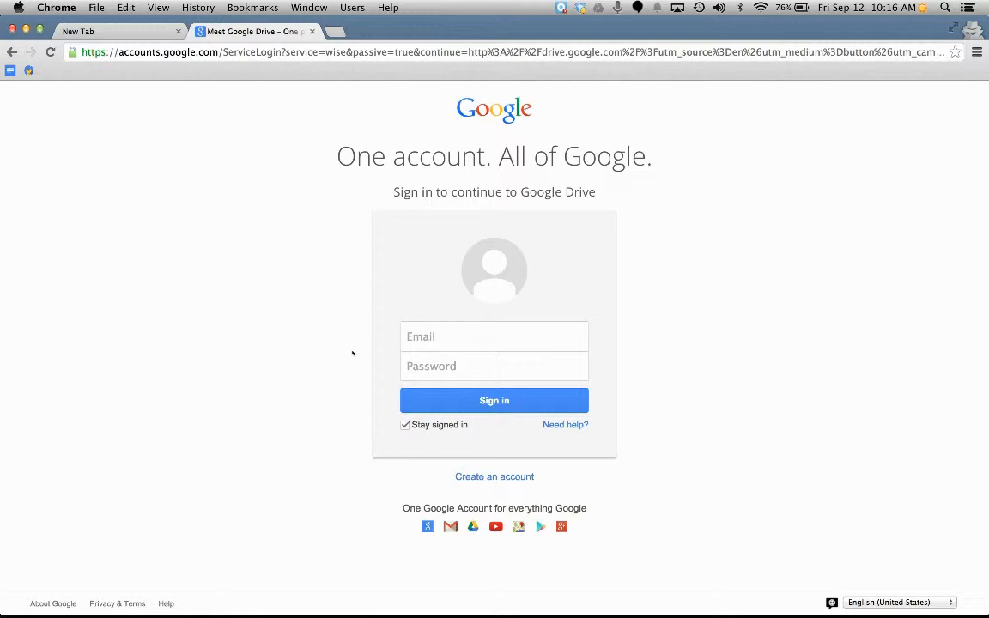
left_click(495, 335)
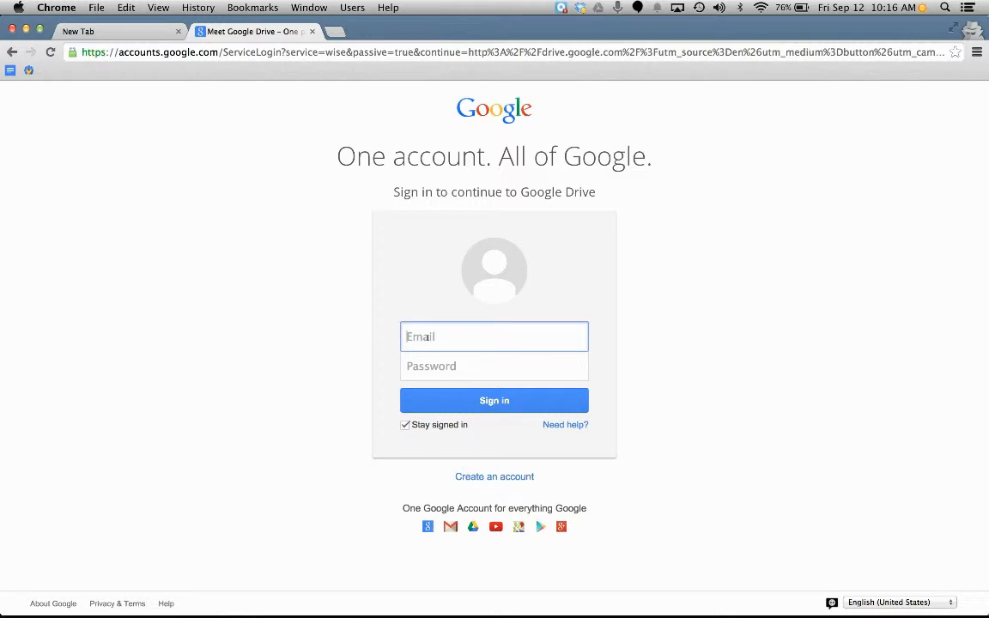
type("e")
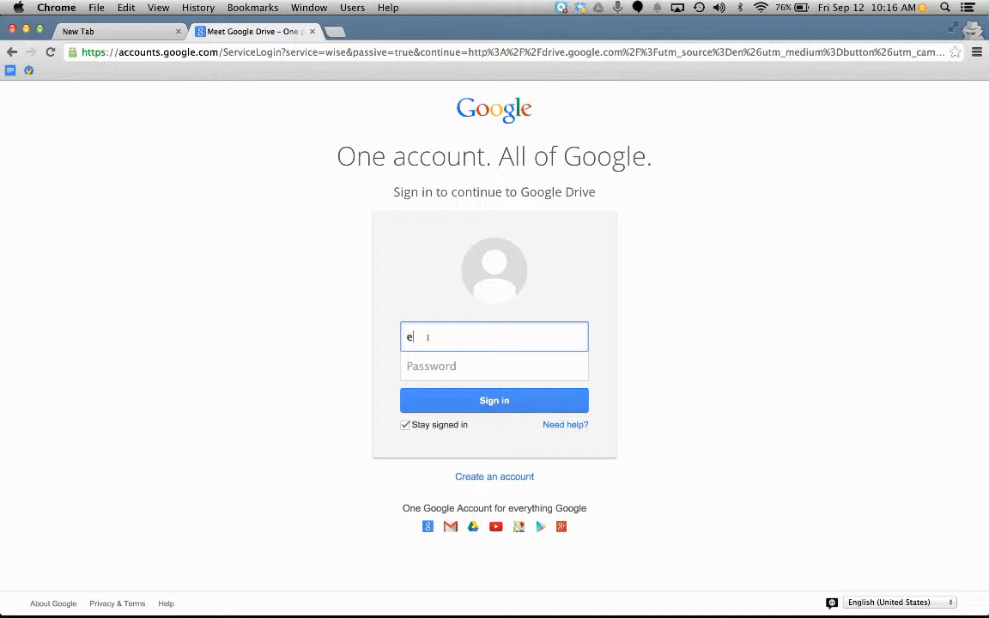
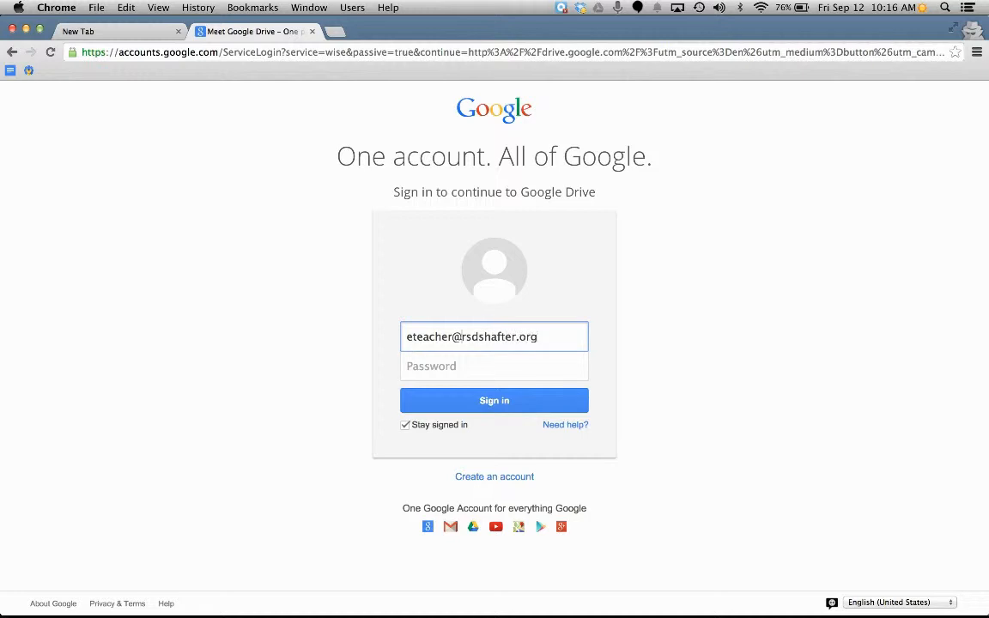
- Enter the account's temporary password and sign in to the new school account
left_click(495, 365)
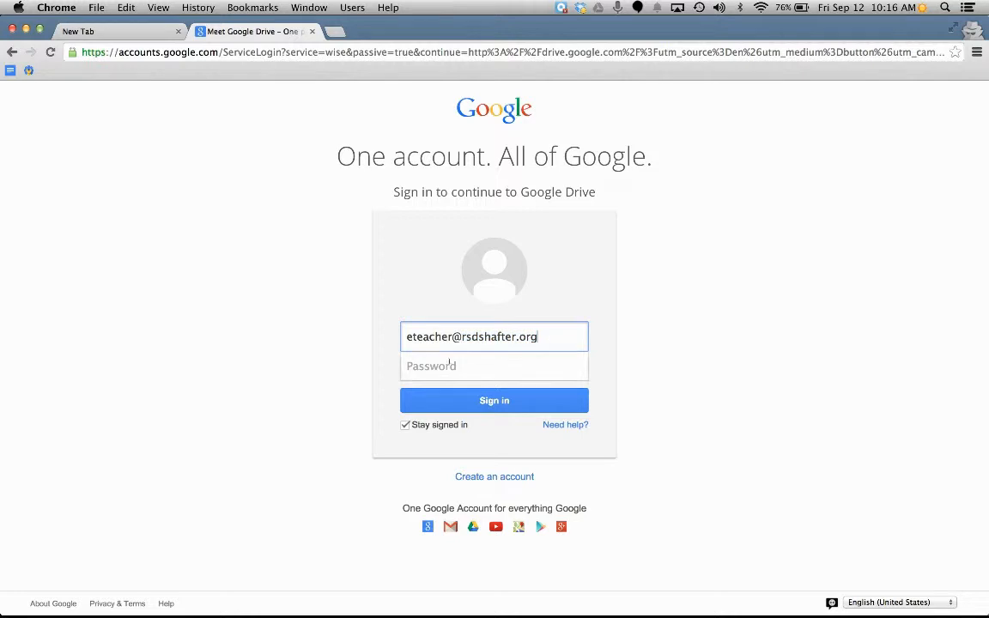
left_click(494, 366)
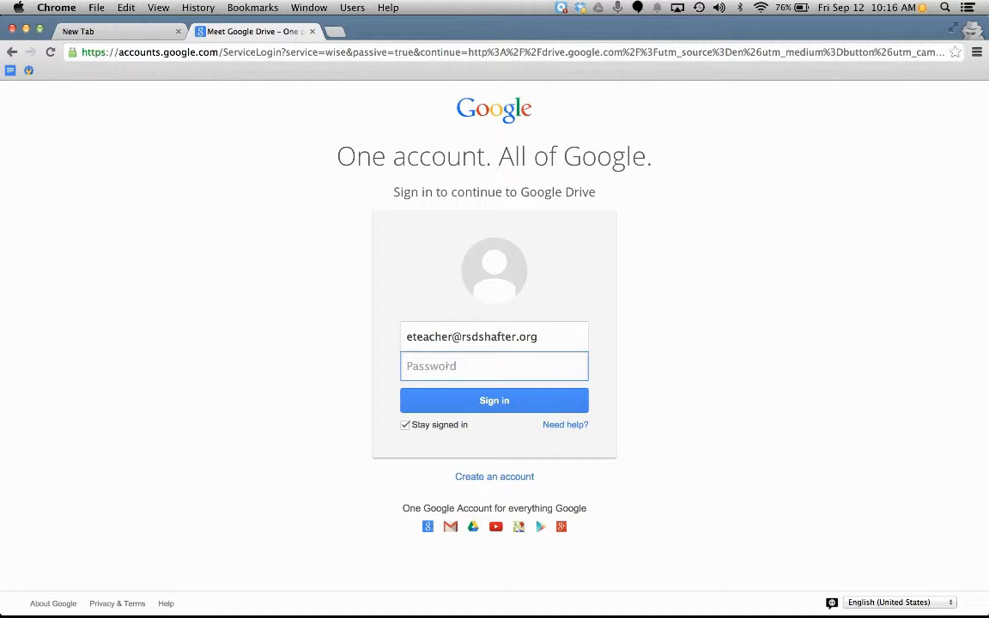
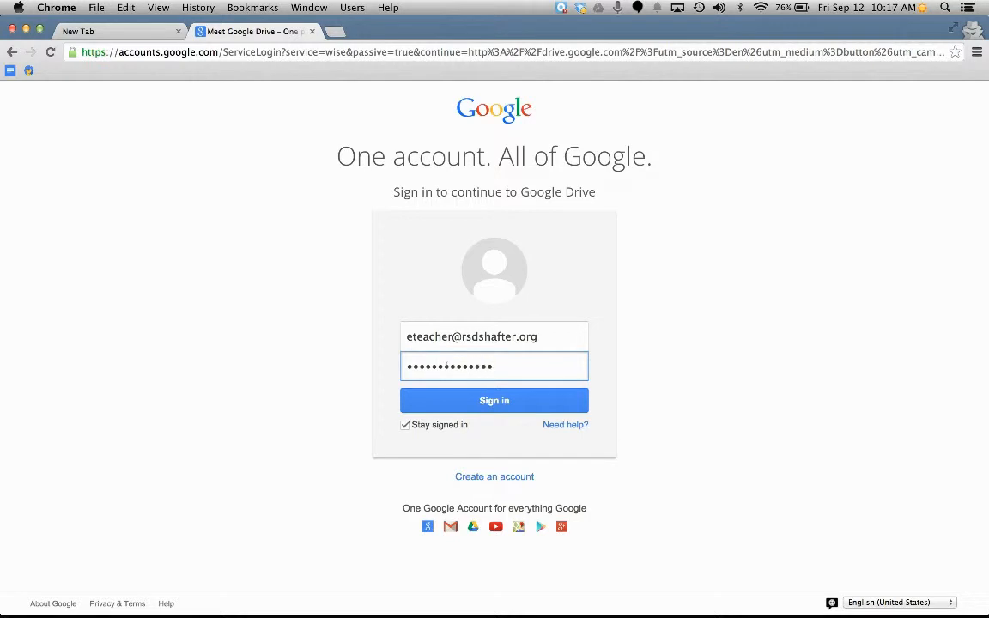
left_click(495, 400)
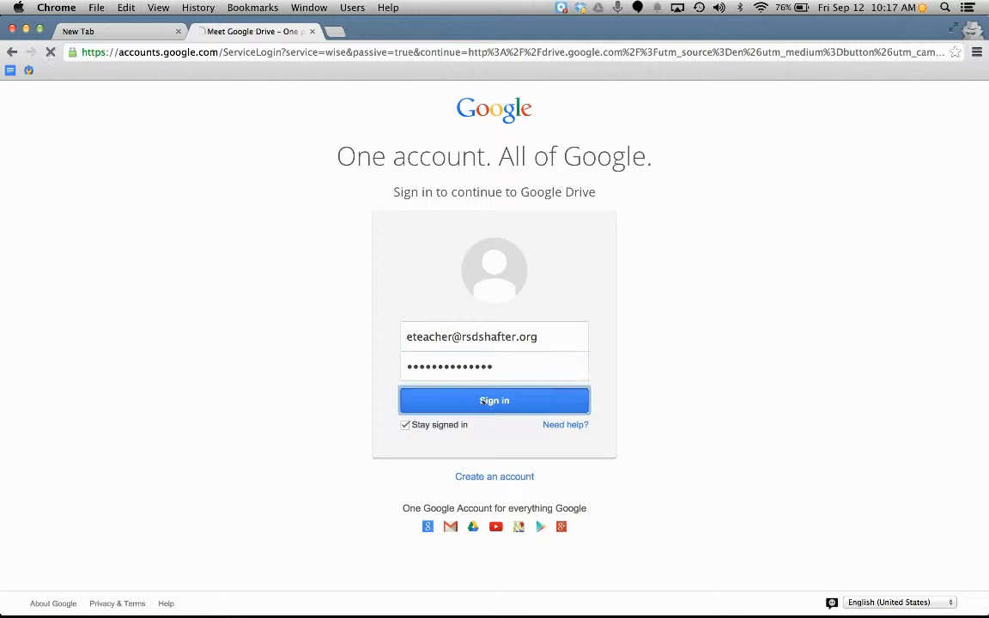
- Accept the new account's terms with 'I accept. Continue to my account.'
left_click(494, 400)
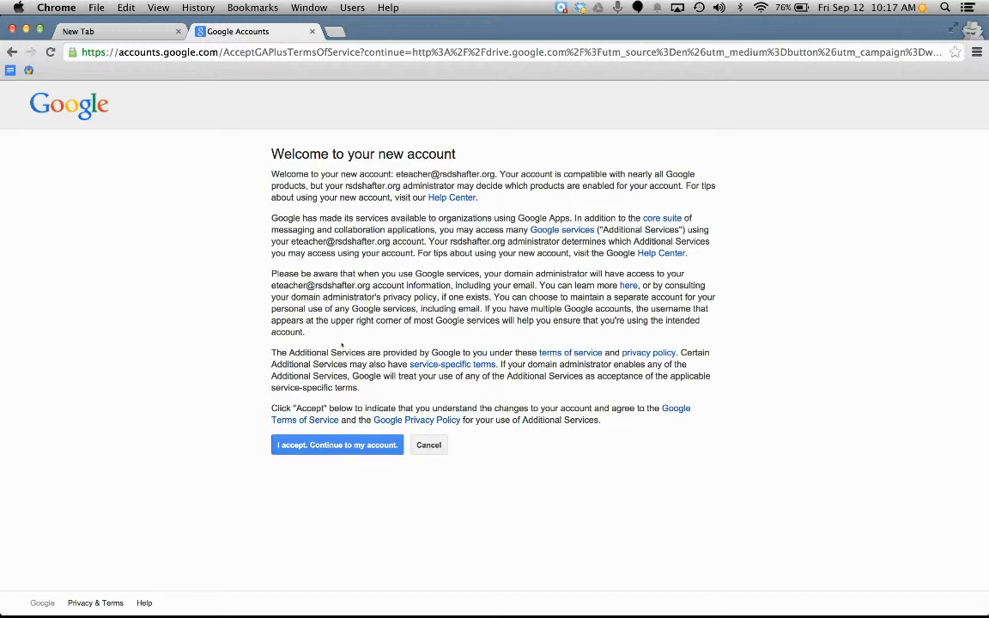
mouse_move(304, 419)
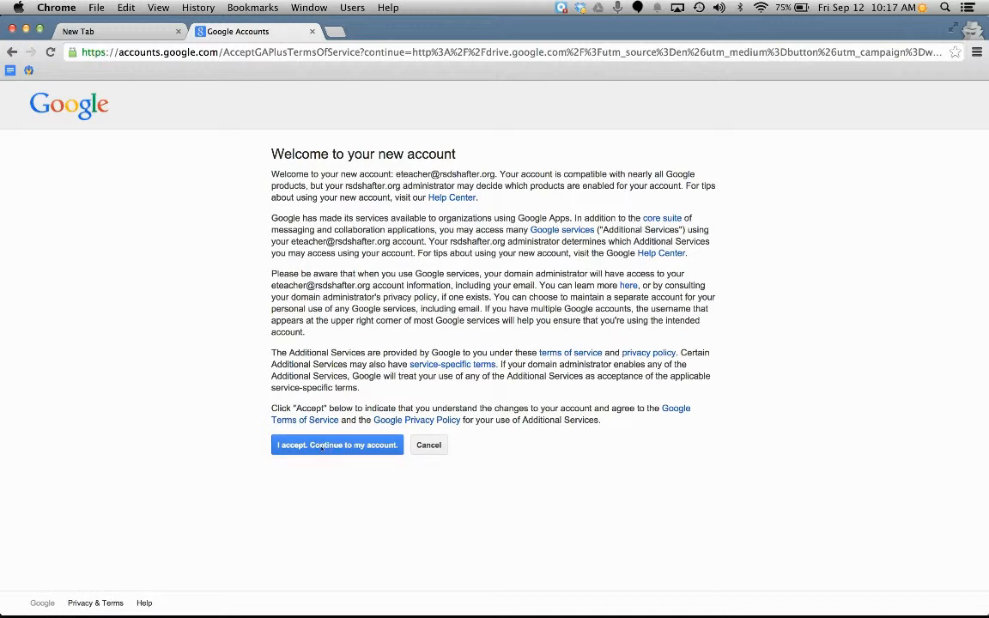
left_click(336, 445)
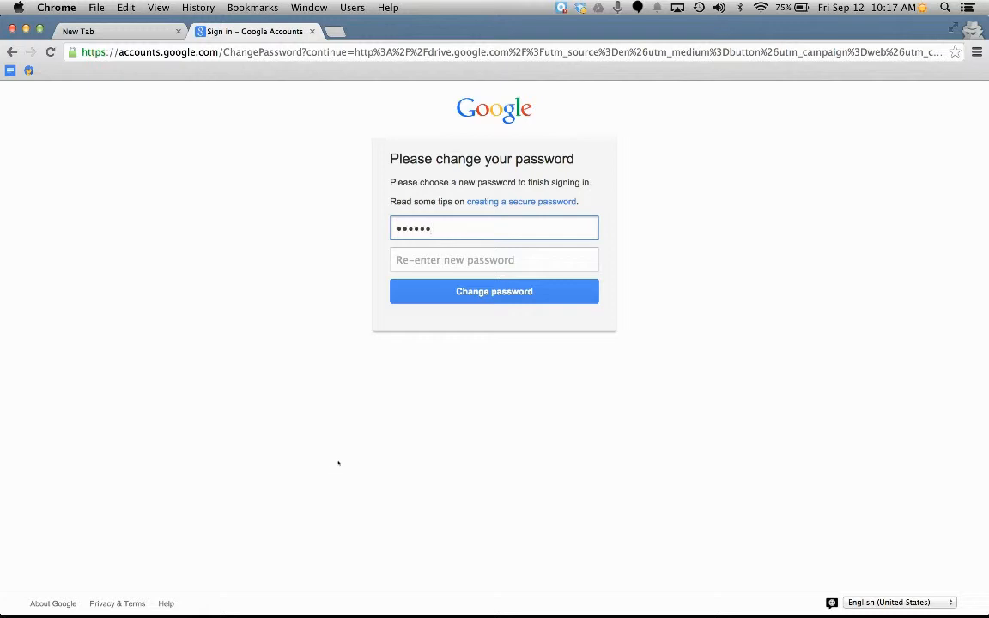
- Submit a first new password, which Google rejects as insecure
type("••")
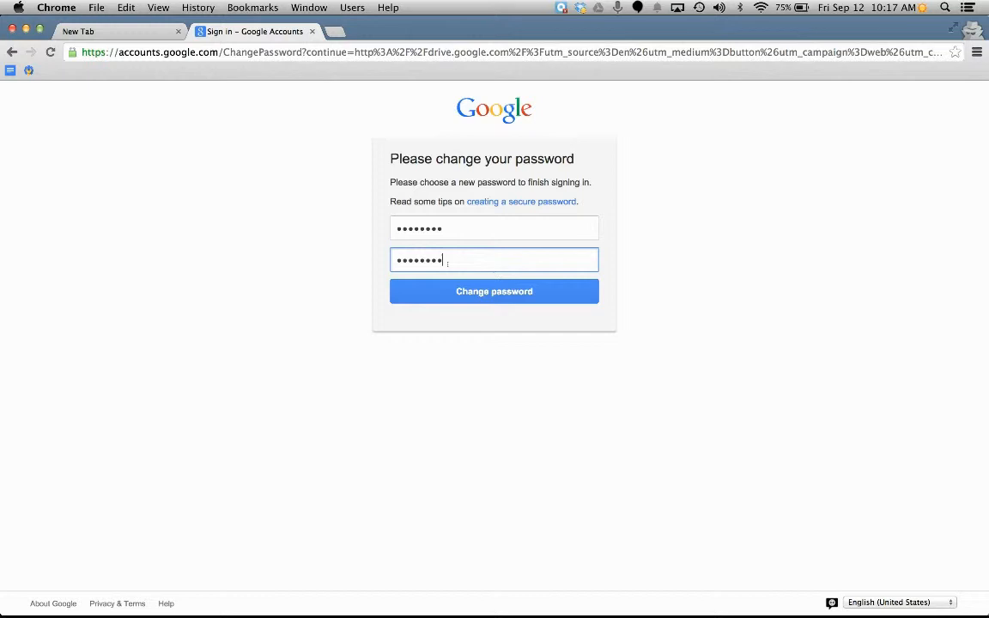
left_click(495, 292)
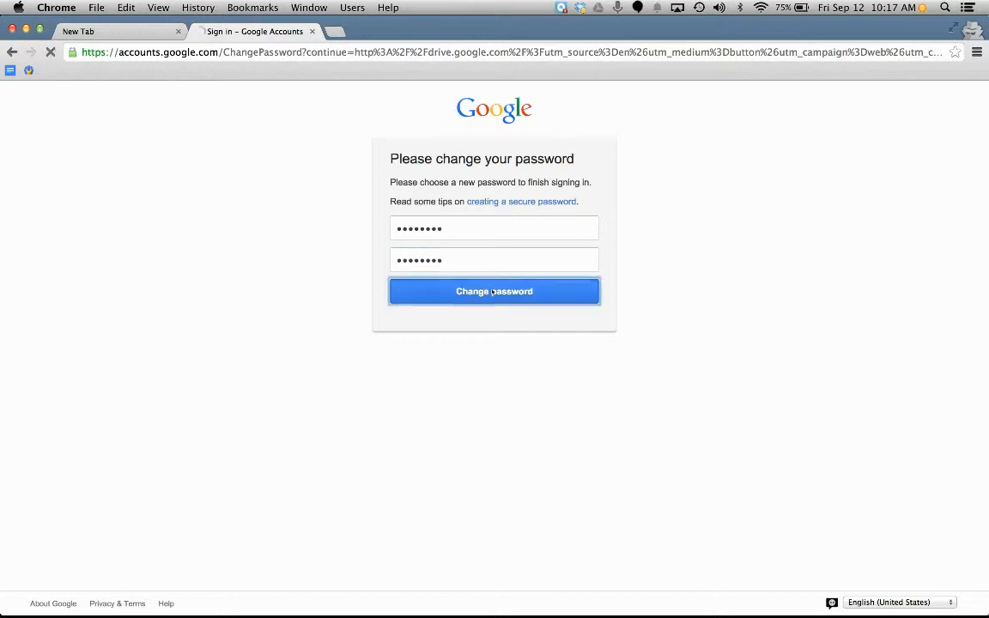
left_click(494, 292)
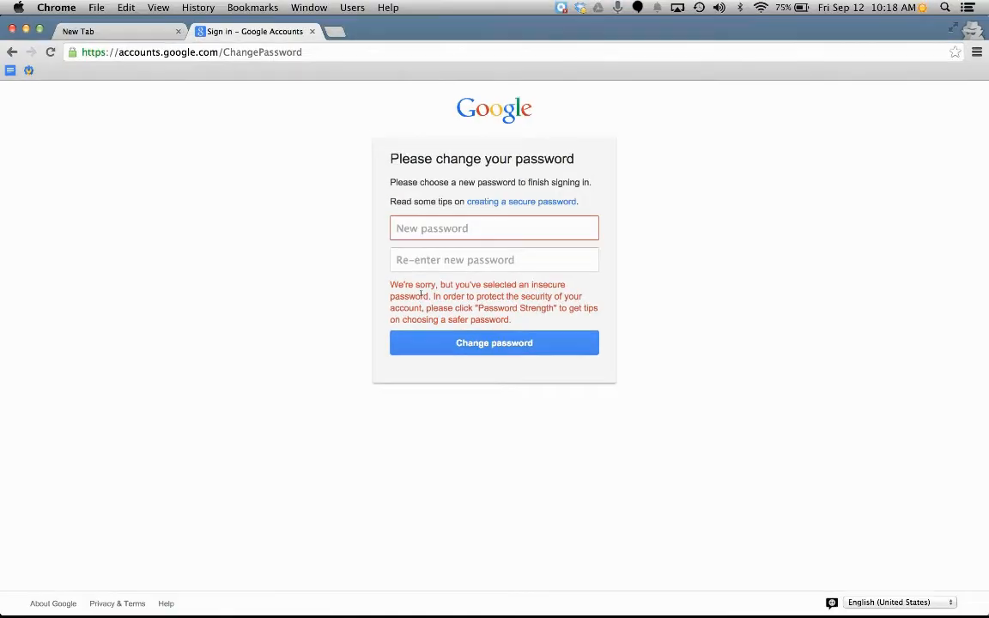
- Enter a stronger new password twice and have it accepted
left_click(495, 227)
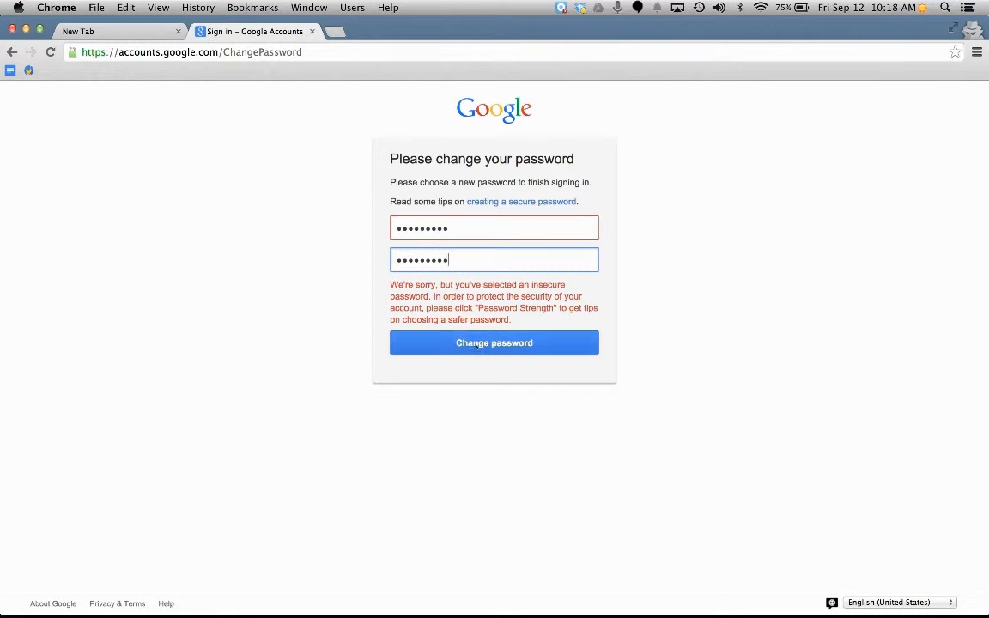
left_click(494, 343)
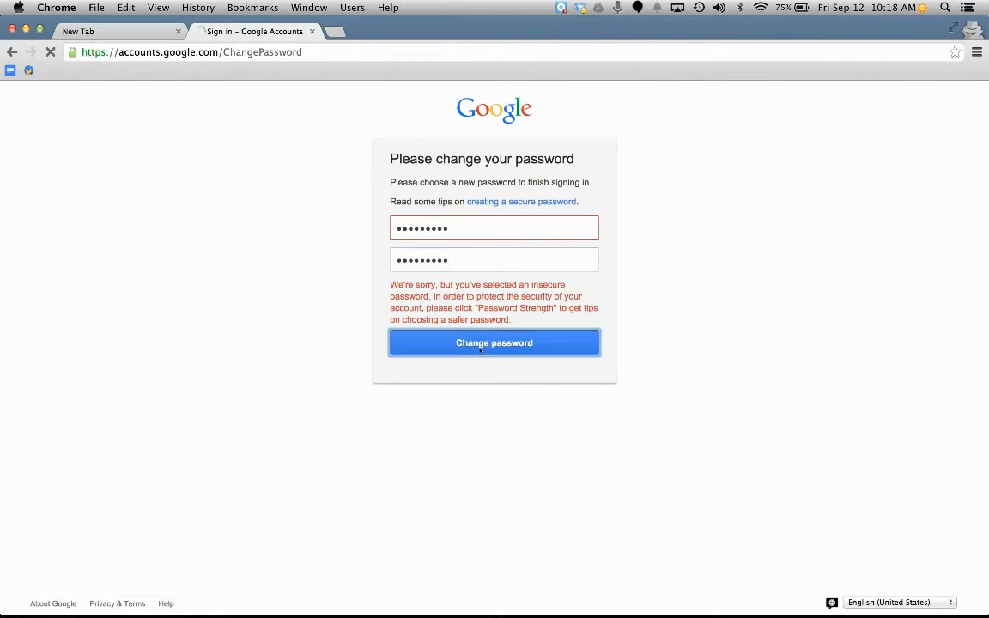
left_click(494, 343)
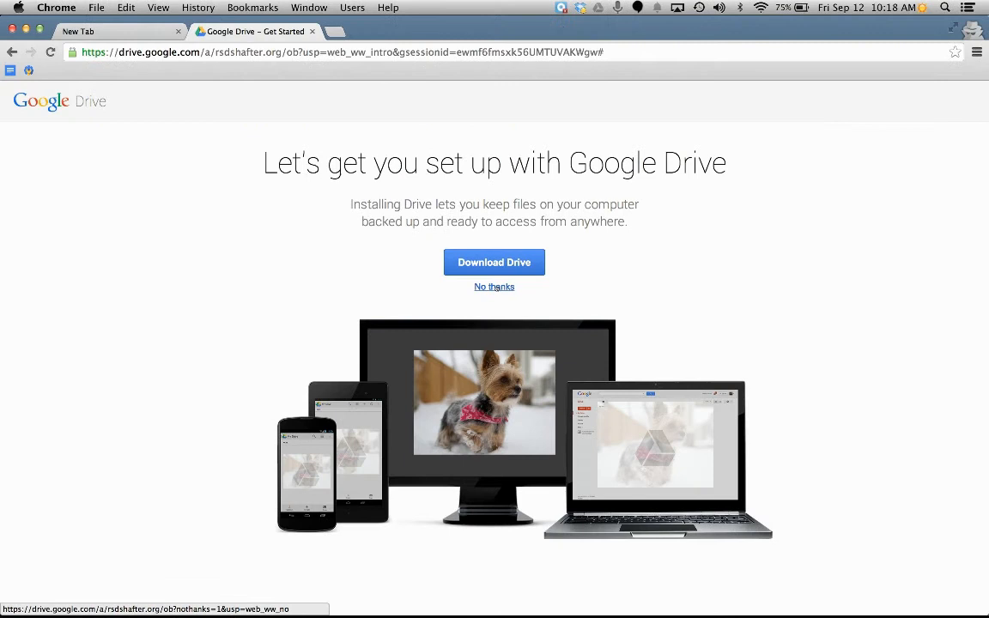
- Decline the Drive desktop app download with 'No thanks'
left_click(494, 285)
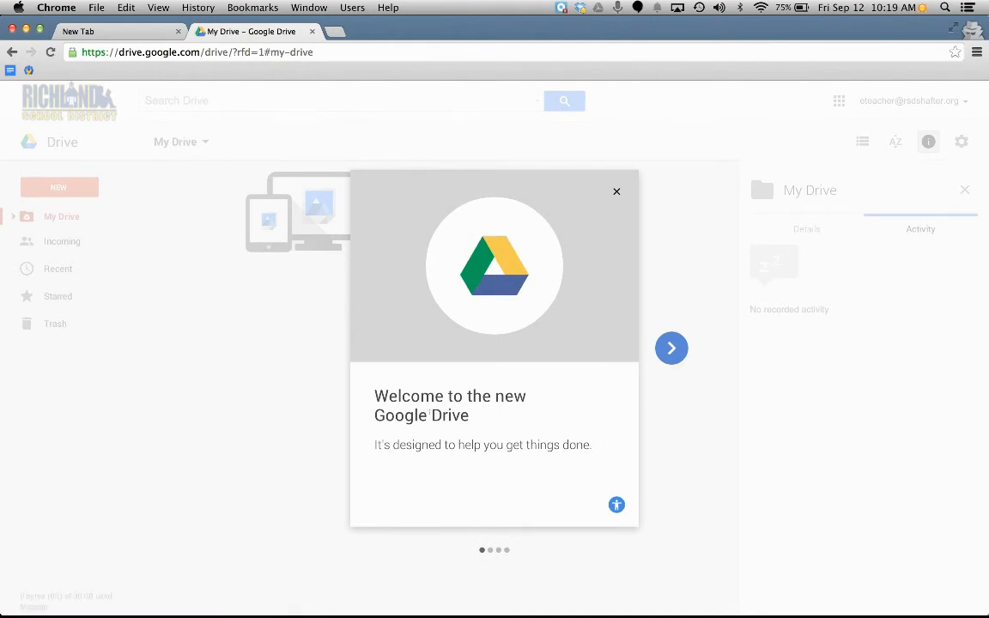
mouse_move(671, 347)
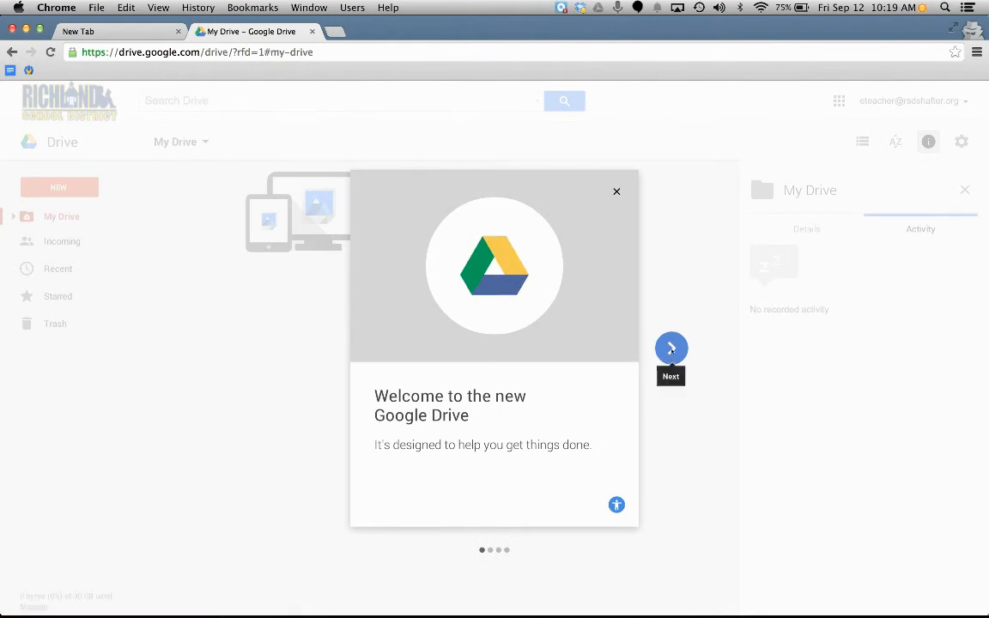
- Advance through all the 'Welcome to the new Google Drive' cards until the tour closes
left_click(670, 347)
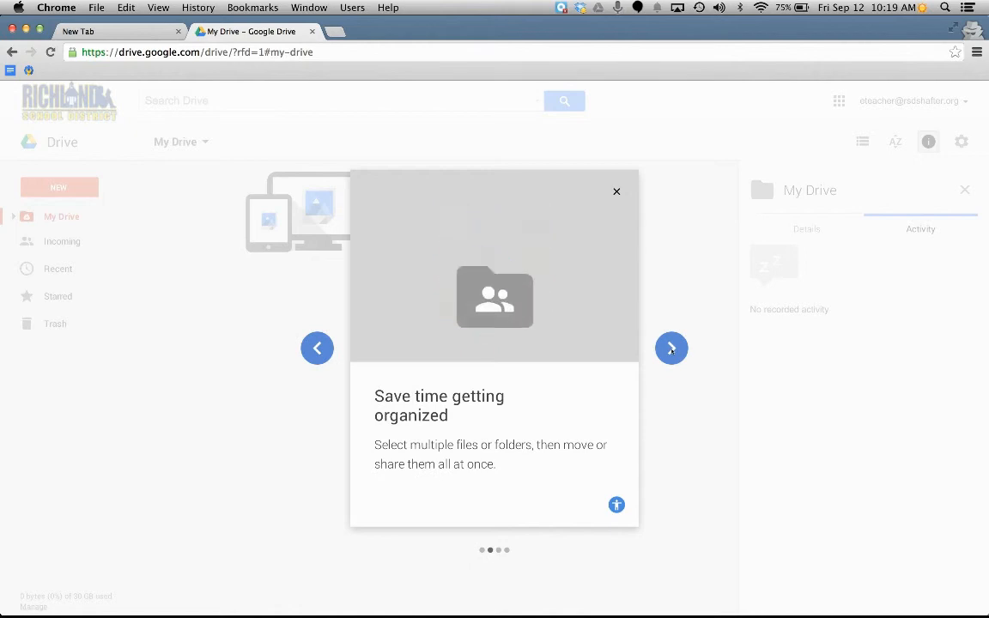
left_click(672, 348)
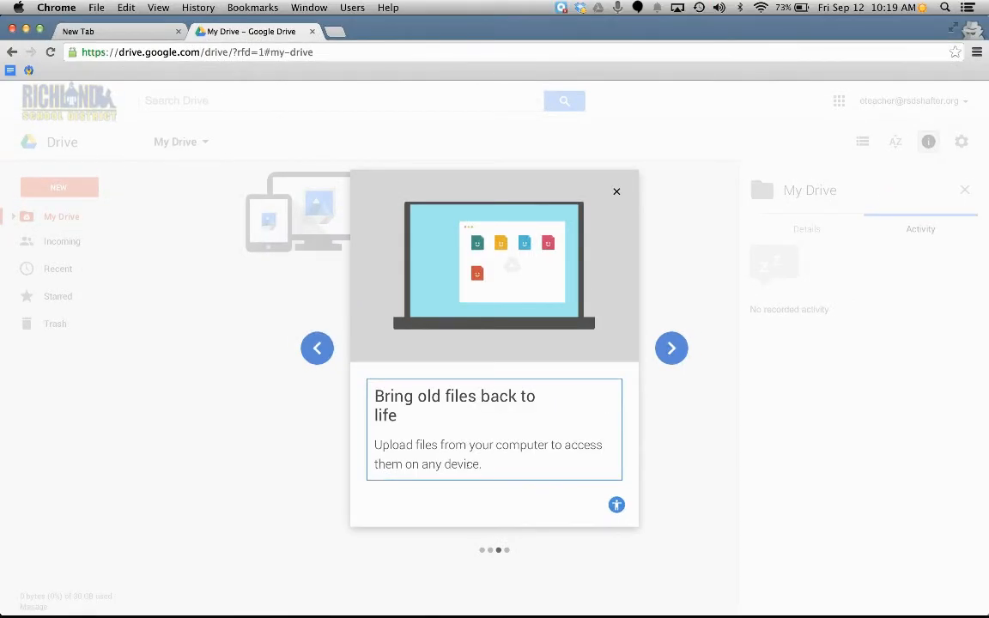
mouse_move(672, 347)
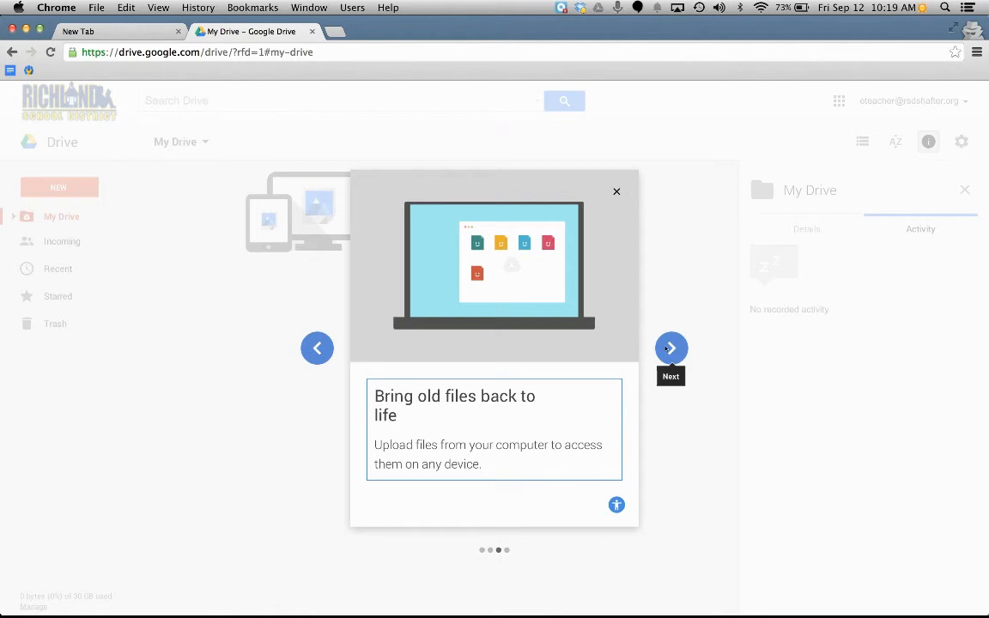
left_click(671, 347)
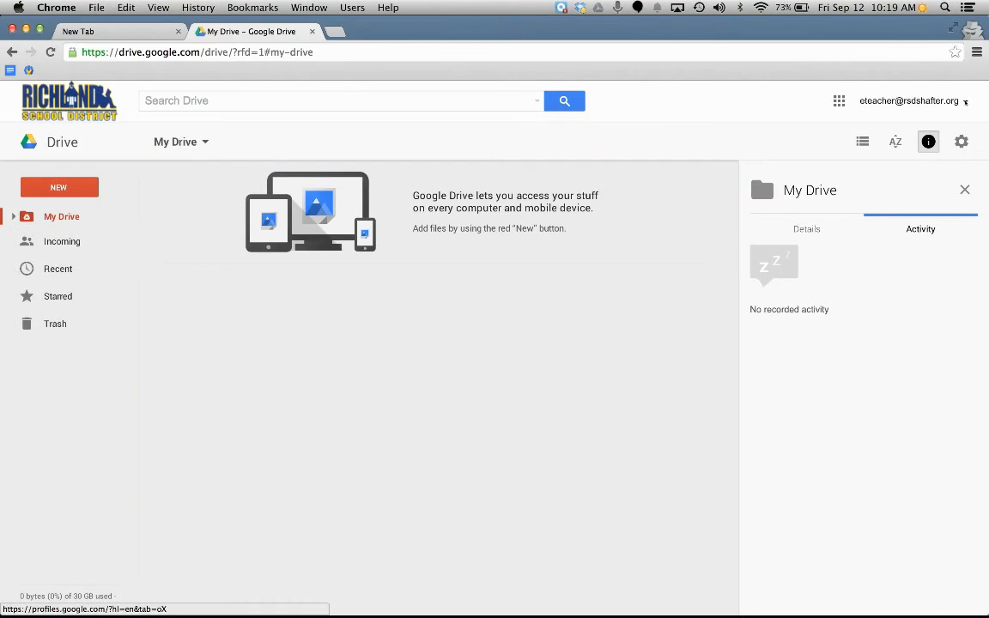
- Show the Incoming section for files and folders shared by others
left_click(909, 99)
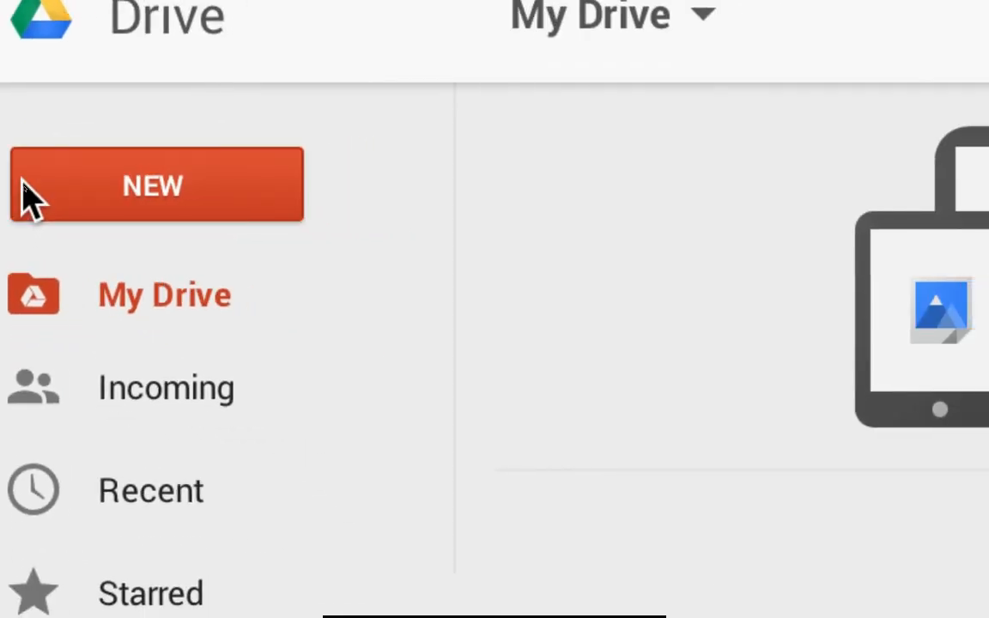
left_click(156, 186)
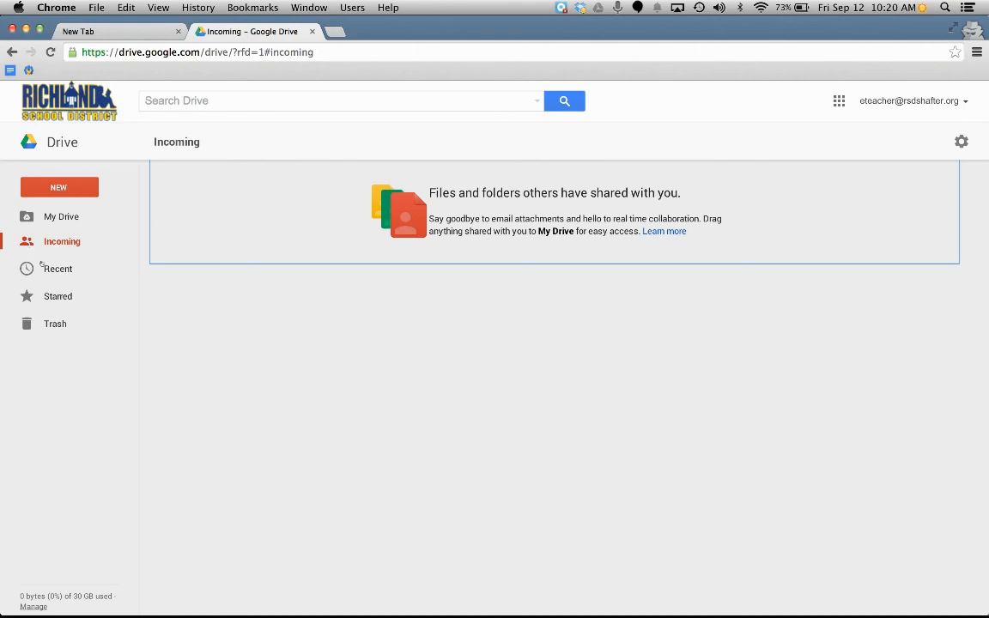
mouse_move(62, 240)
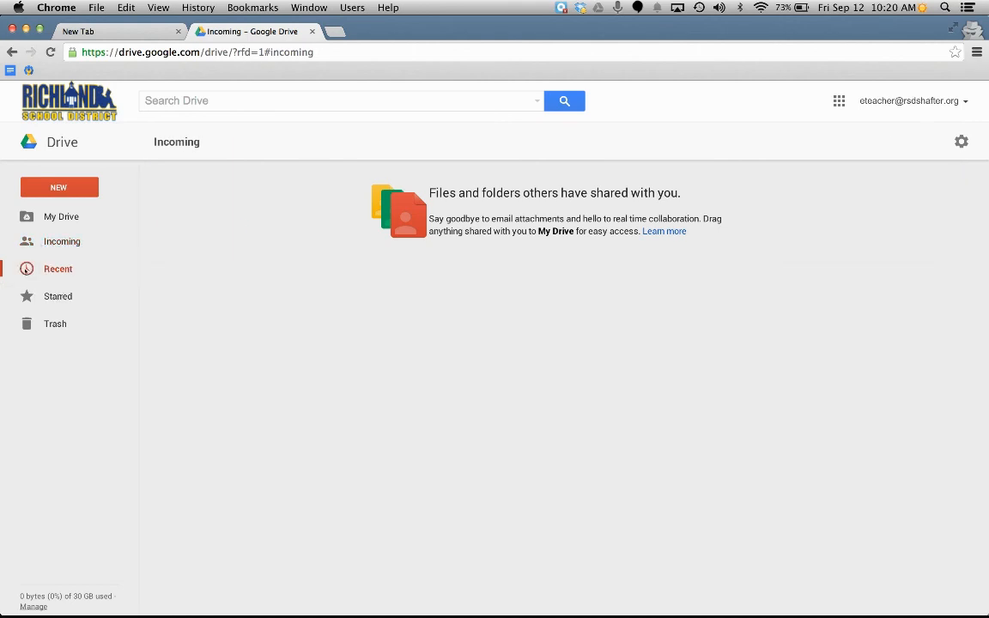
- Show the Recent section of recently opened or edited files
left_click(59, 268)
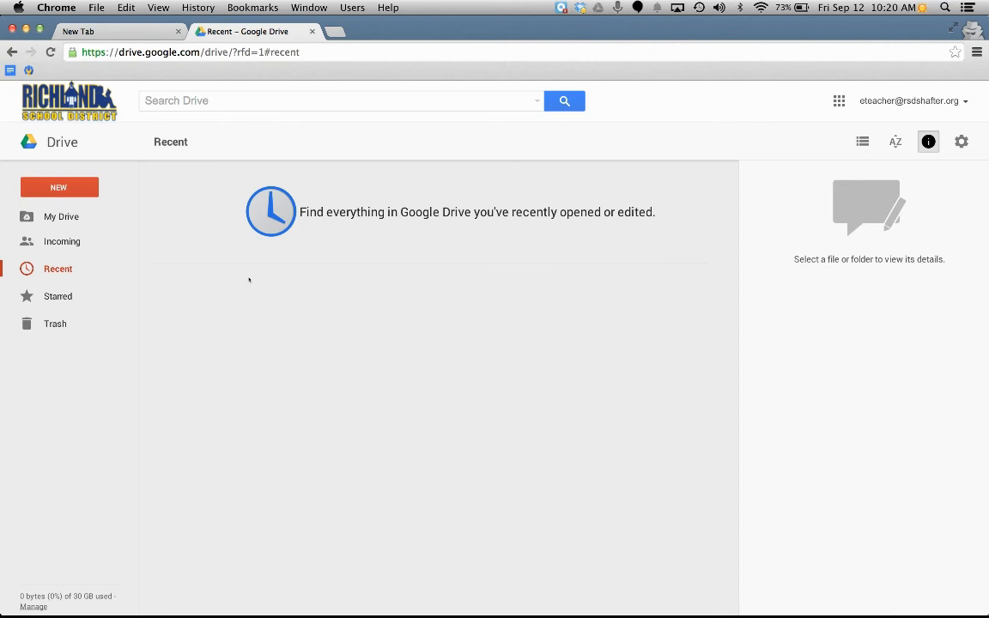
mouse_move(211, 256)
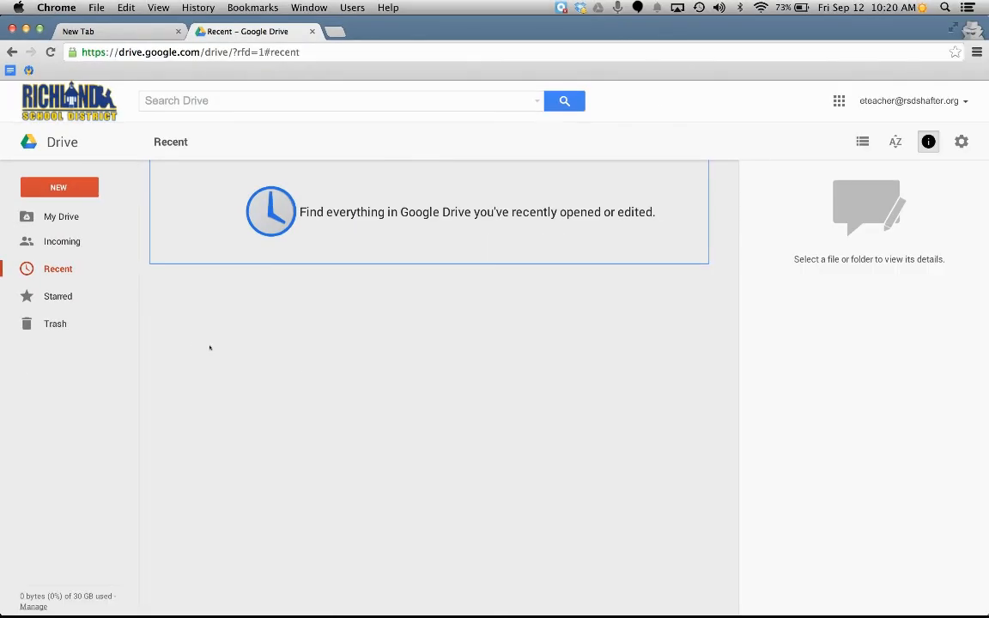
mouse_move(529, 488)
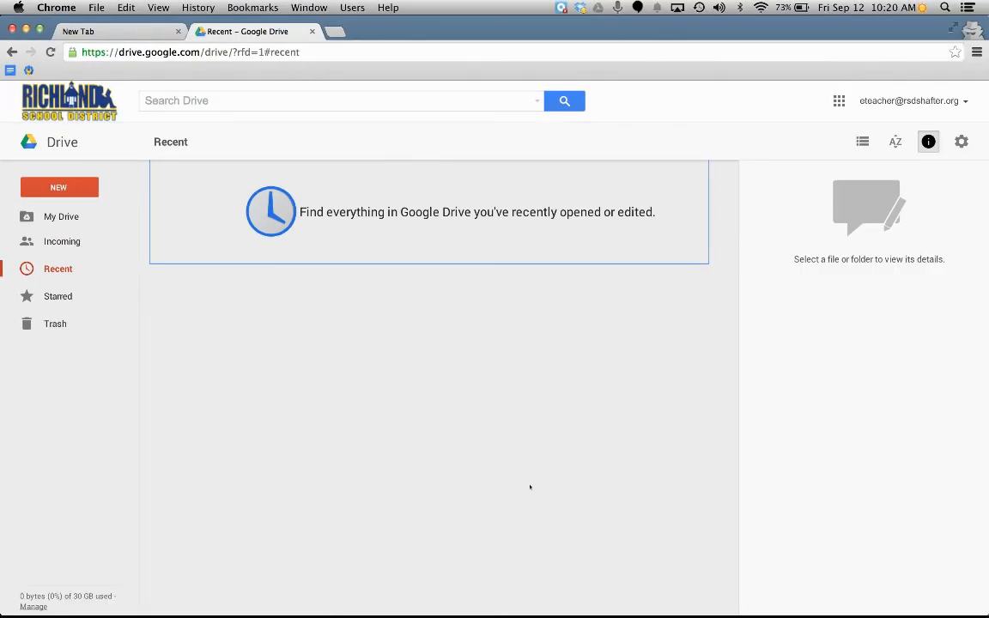